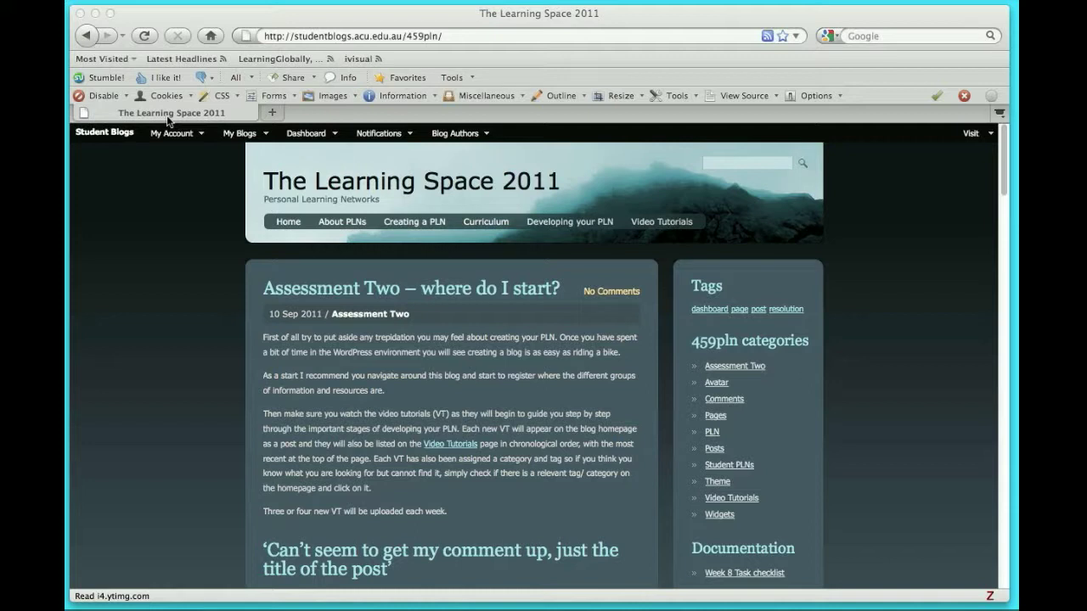
pyautogui.moveTo(286, 130)
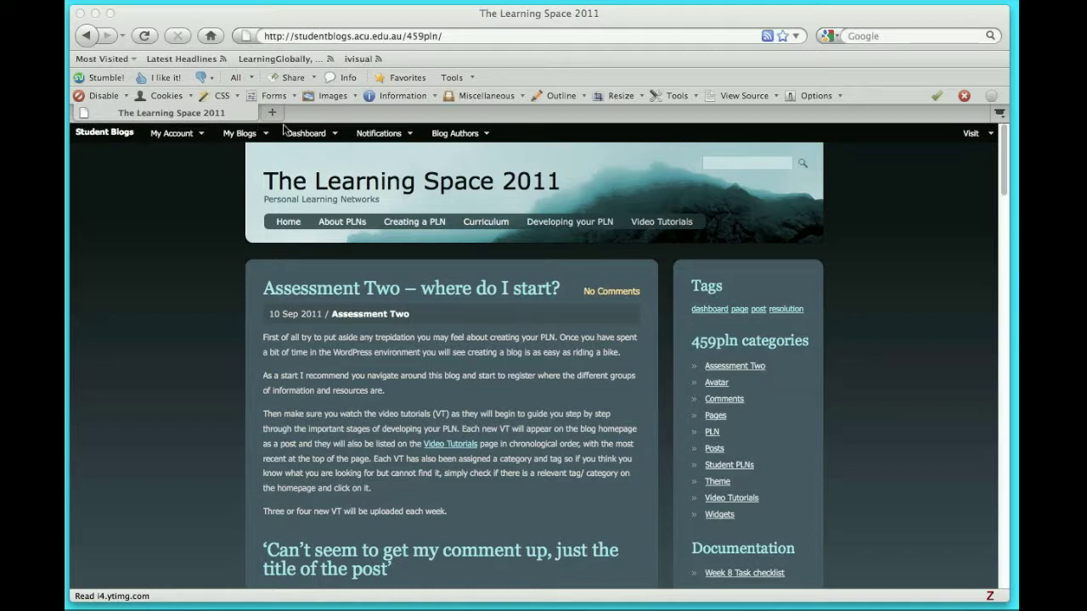
# Step: Open the Dashboard from the Learning Space 2011 blog toolbar
pyautogui.click(307, 132)
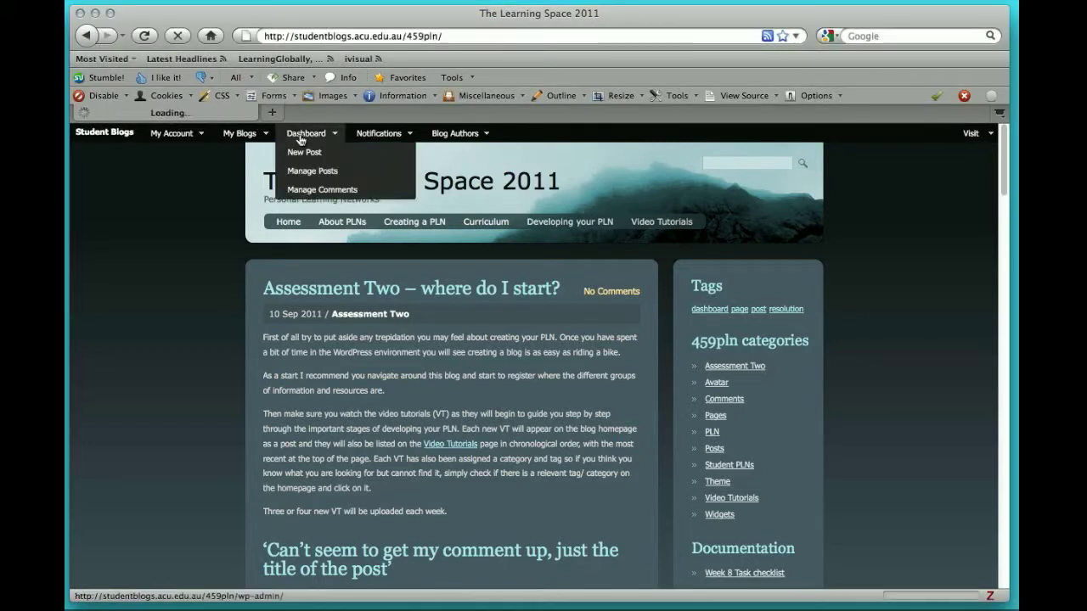
# Step: Load the admin dashboard and expand the Settings menu to list General, Writing and Reading
pyautogui.click(307, 133)
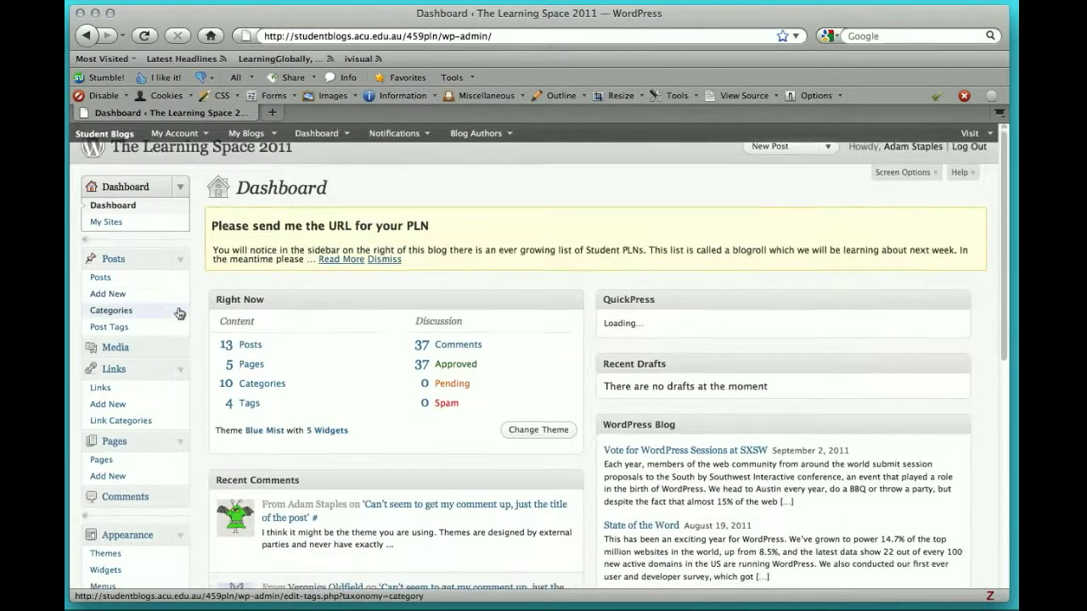
pyautogui.scroll(-3)
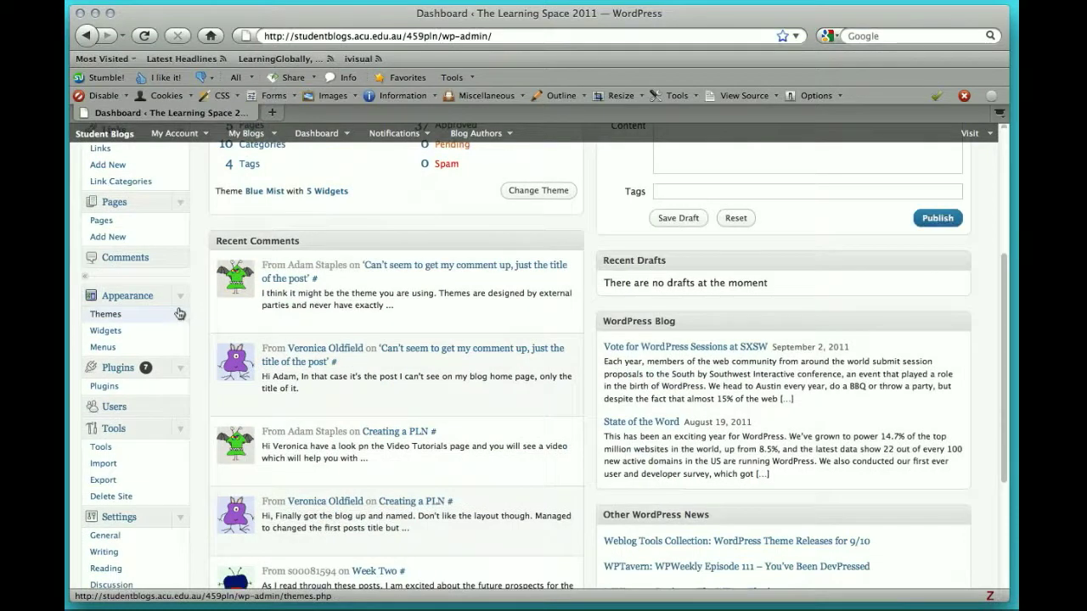
pyautogui.scroll(-3)
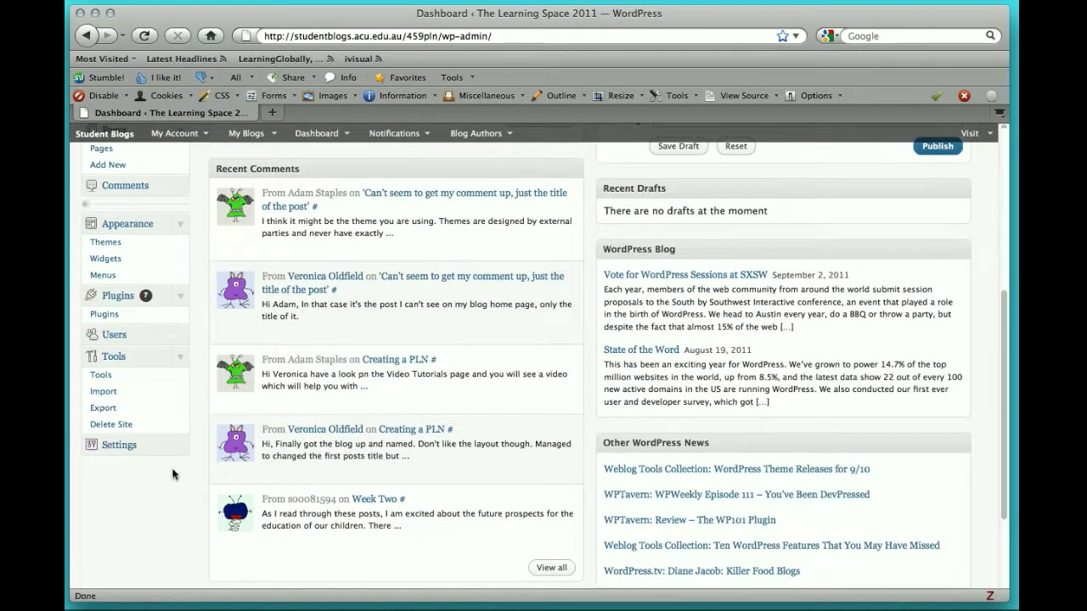
pyautogui.moveTo(110, 425)
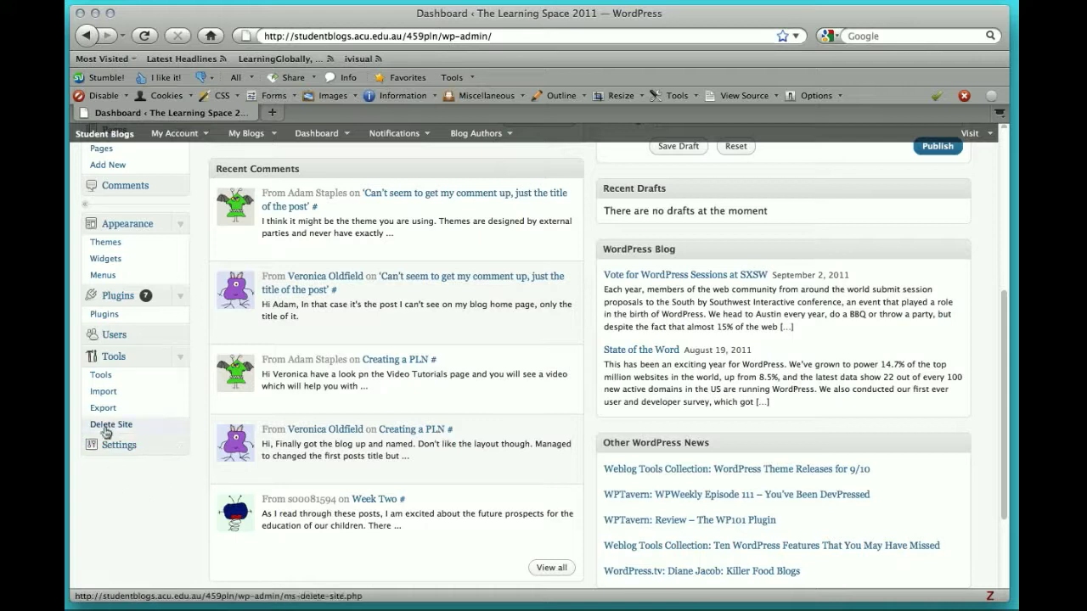
pyautogui.moveTo(167, 464)
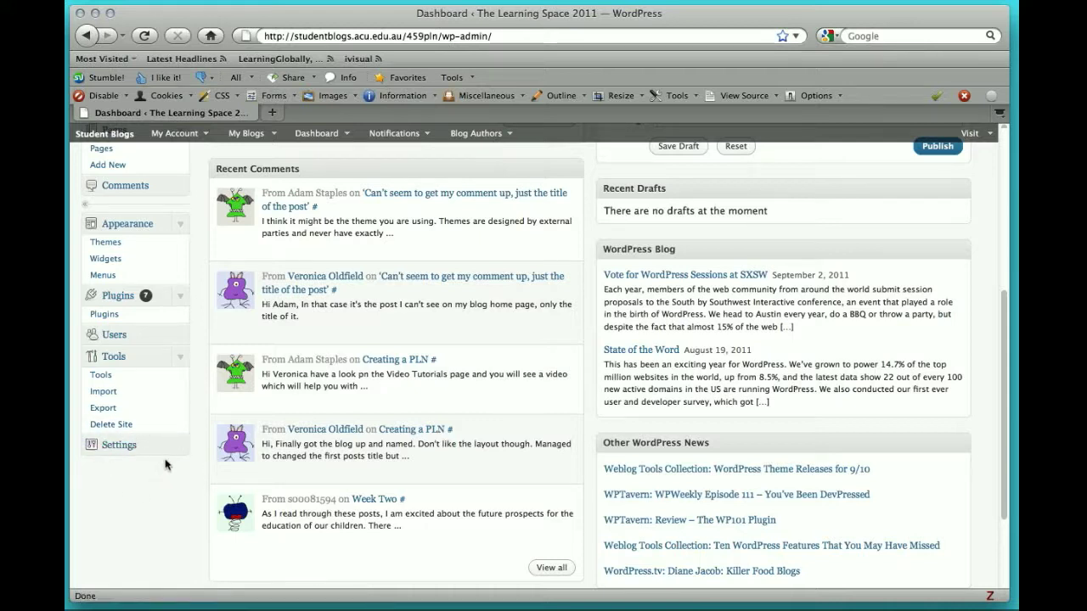
pyautogui.click(119, 444)
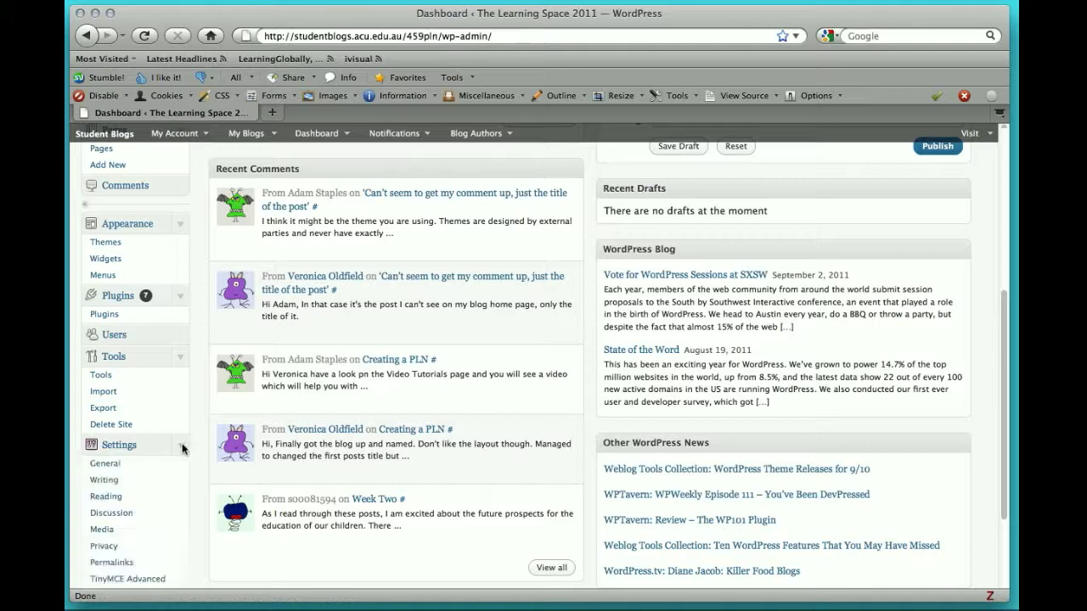
pyautogui.scroll(-3)
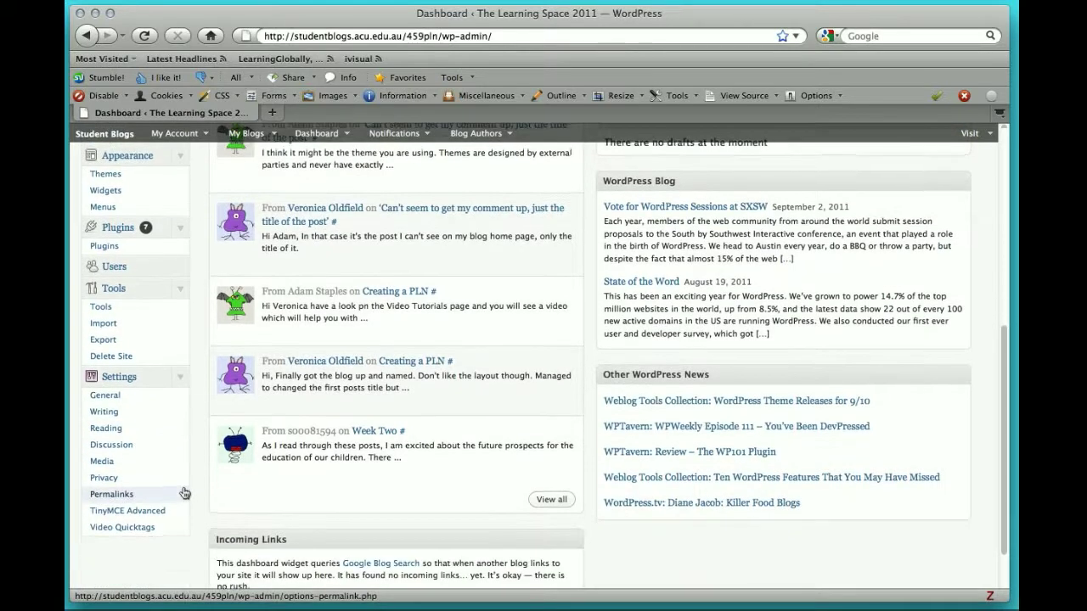
pyautogui.scroll(3)
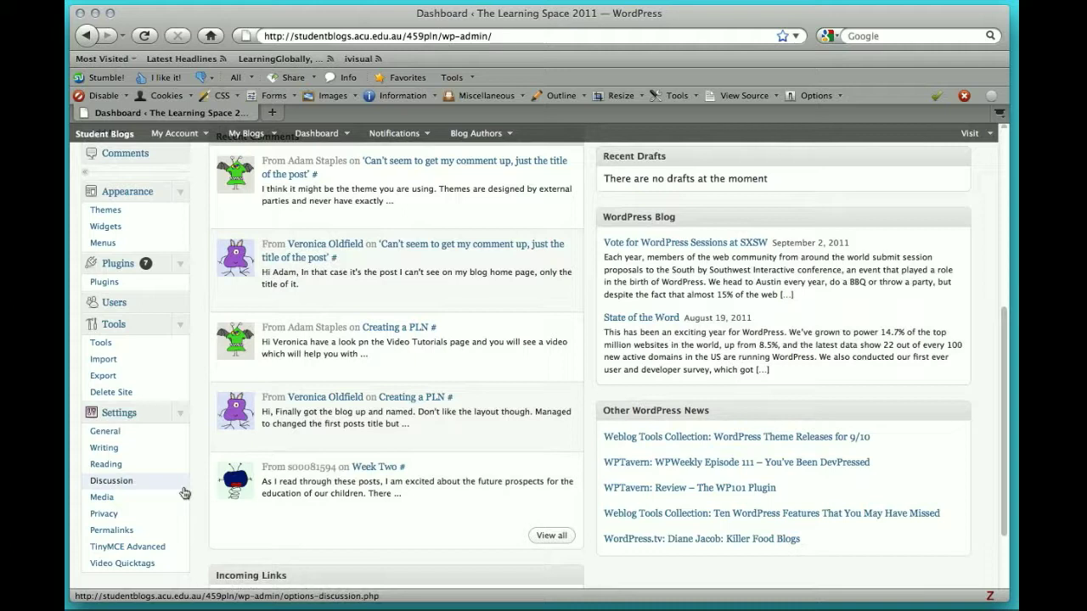
pyautogui.moveTo(101, 496)
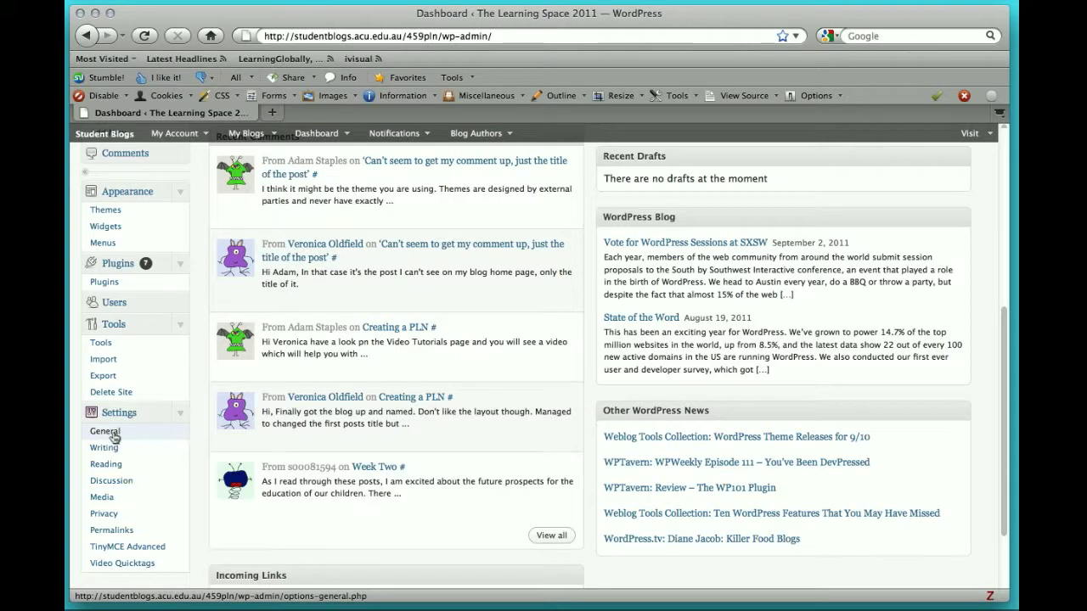
# Step: Go to Settings > General and review the title, tagline, timezone and format options
pyautogui.click(104, 431)
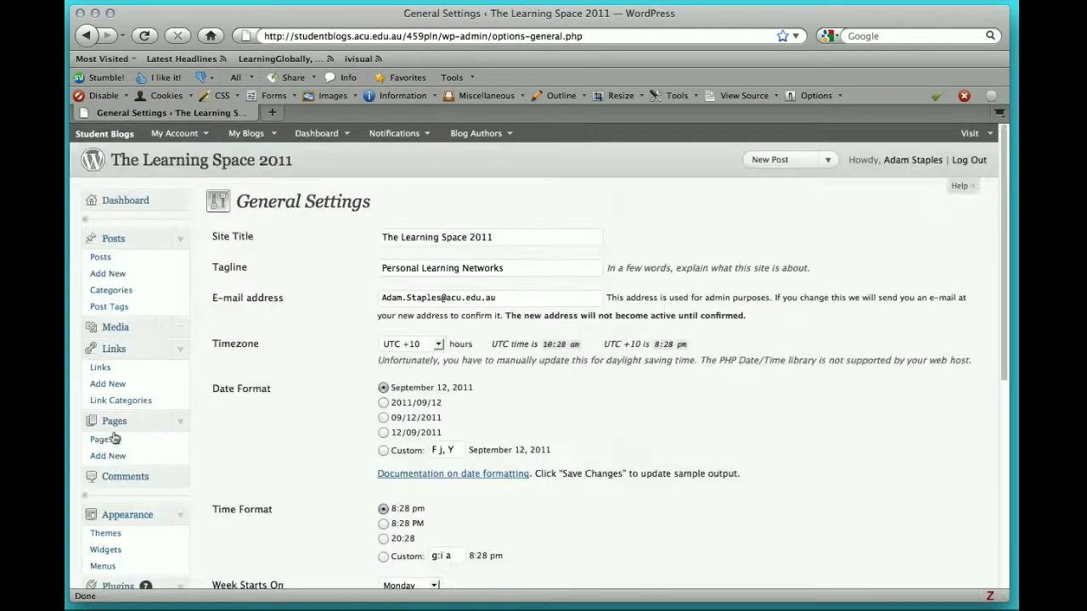
pyautogui.scroll(-3)
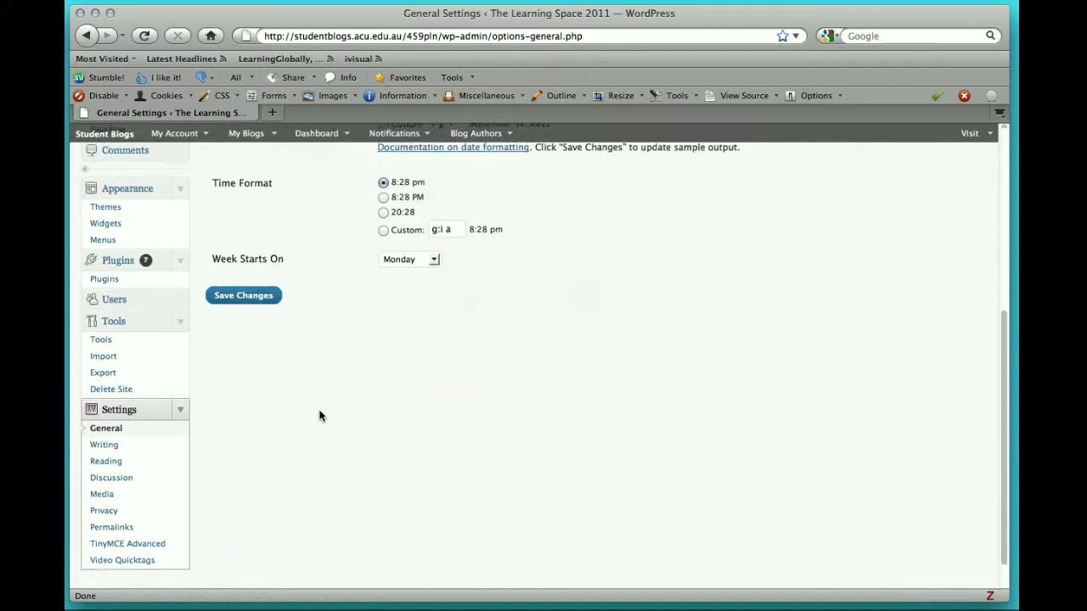
pyautogui.scroll(3)
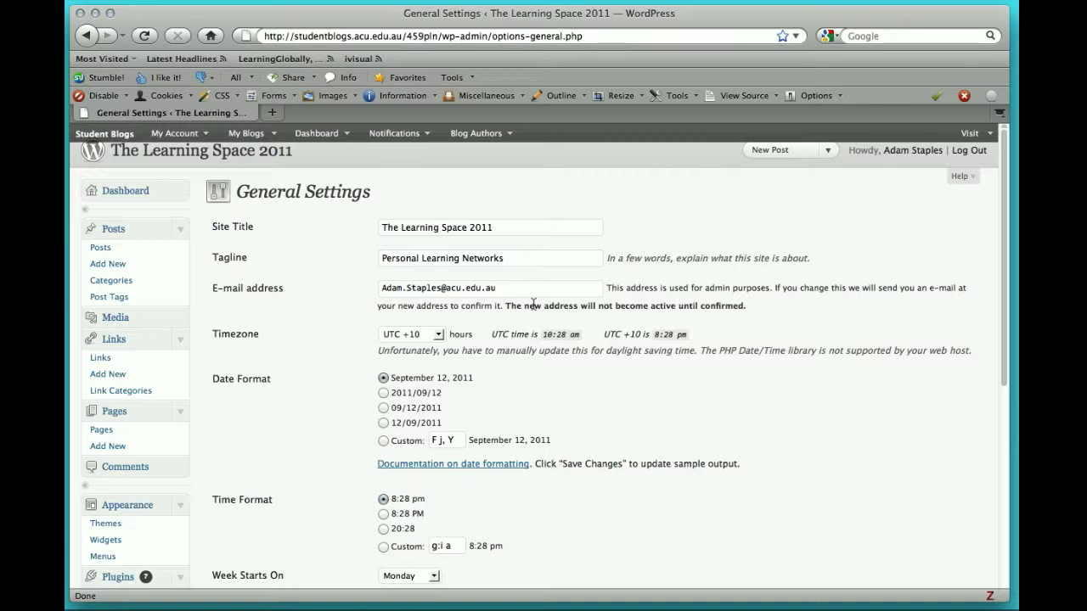
pyautogui.moveTo(219, 299)
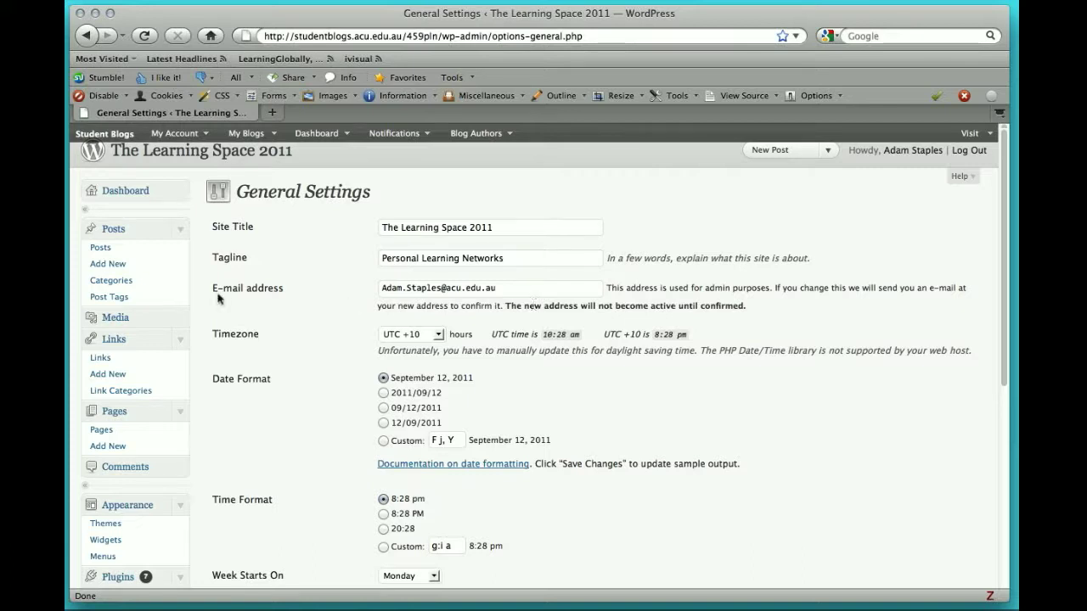
pyautogui.moveTo(371, 361)
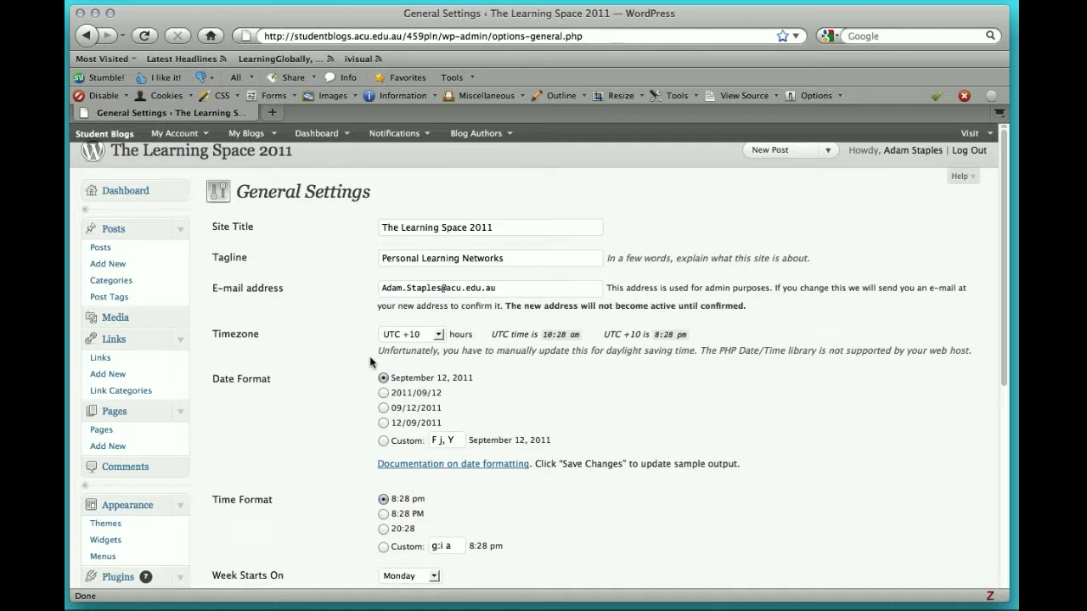
pyautogui.moveTo(441, 341)
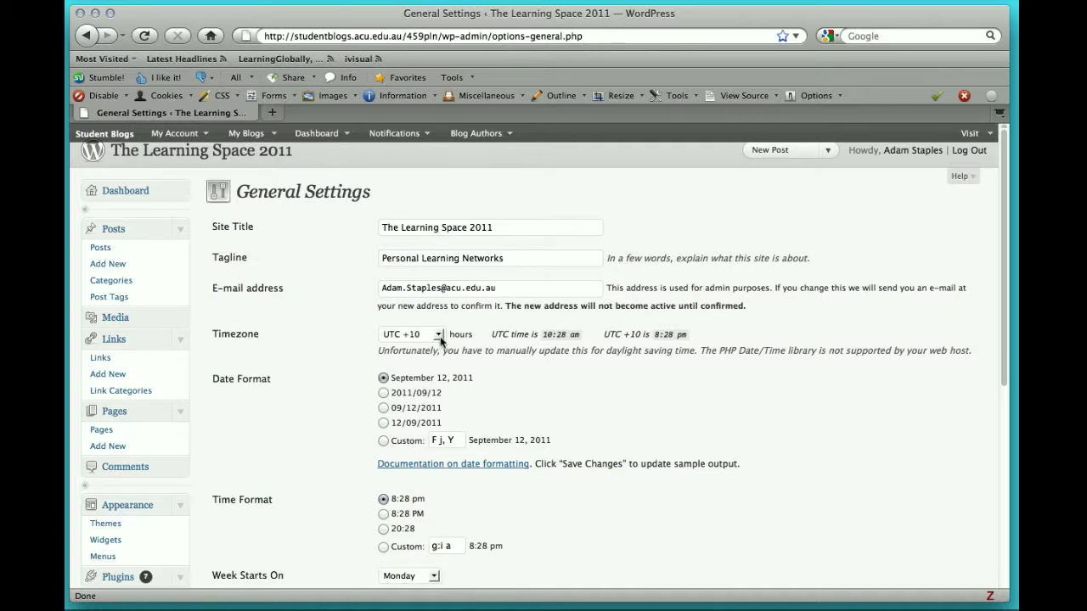
pyautogui.moveTo(456, 334)
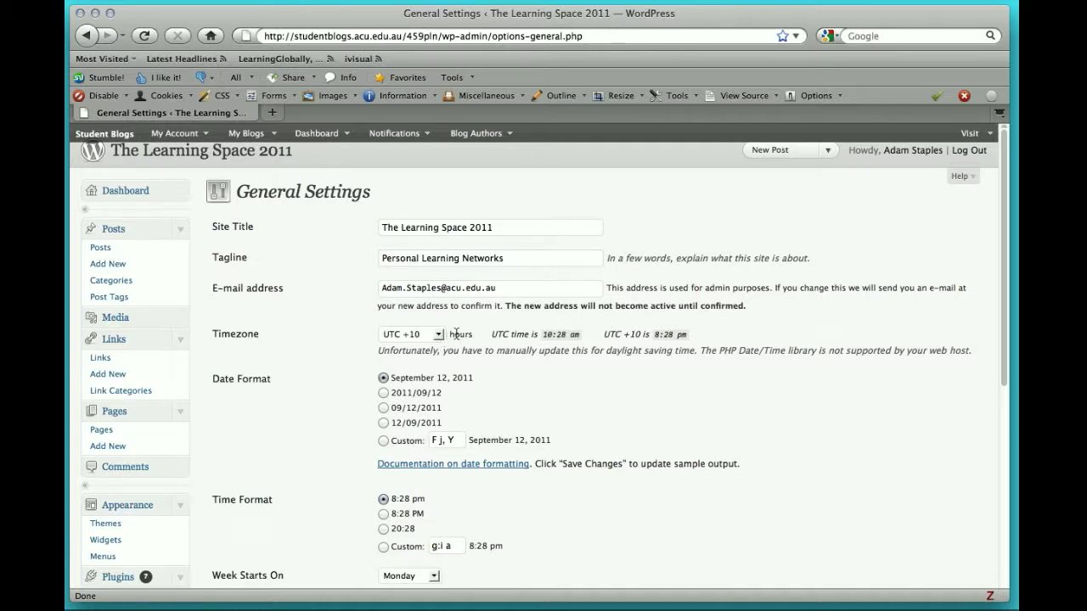
# Step: Save General Settings with timezone UTC +10, then return to the blog's front page
pyautogui.click(410, 333)
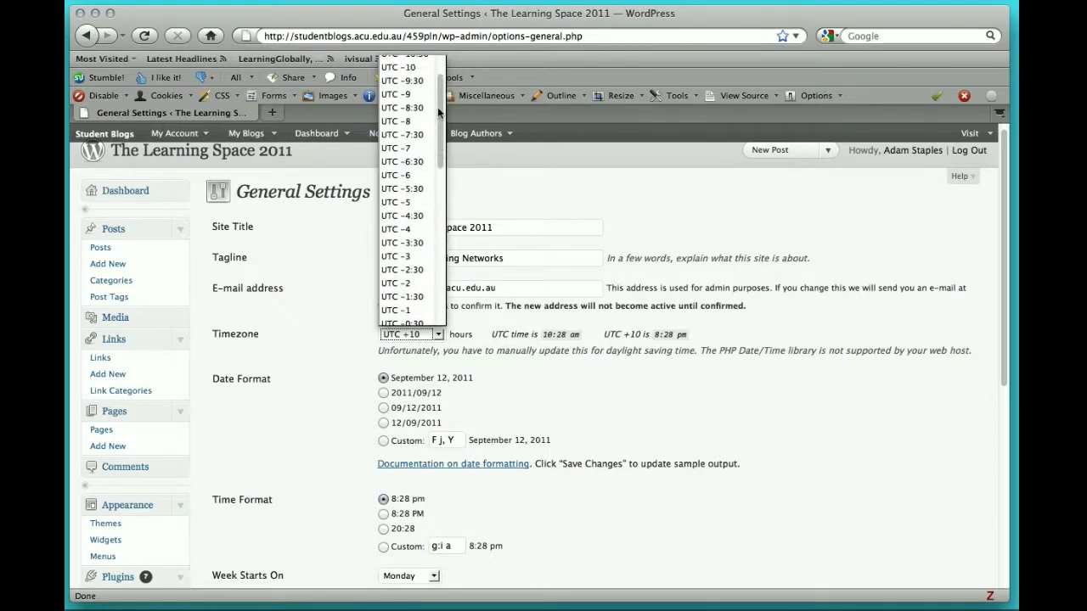
pyautogui.scroll(-3)
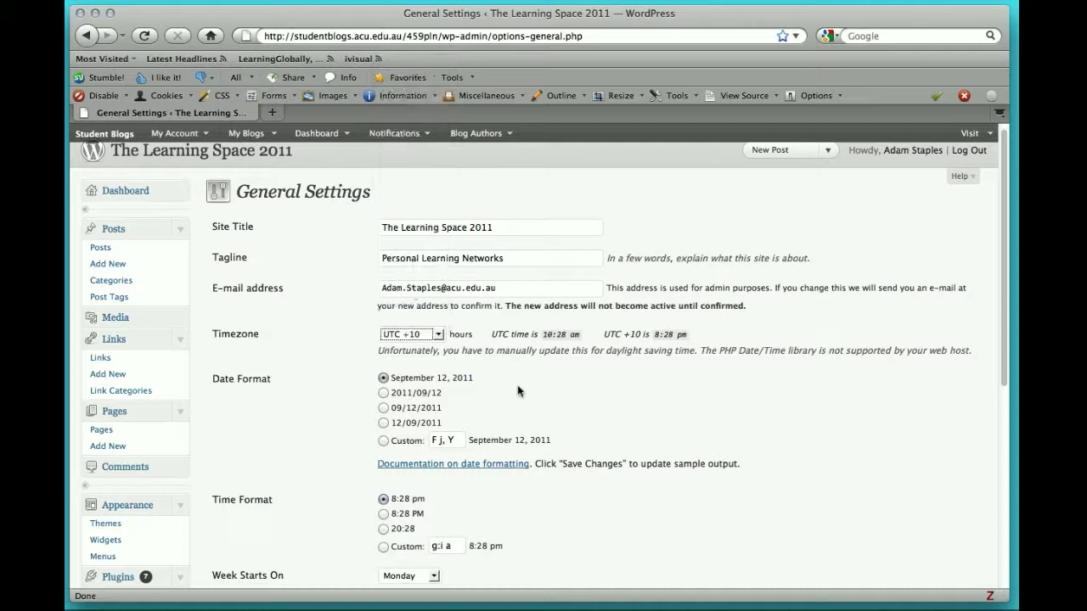
pyautogui.scroll(-3)
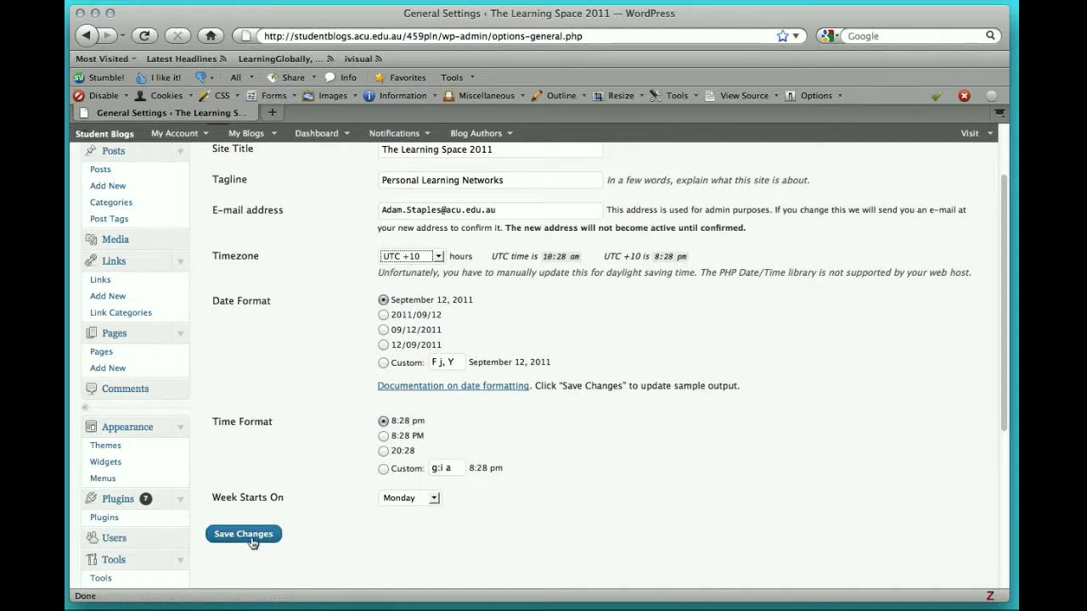
pyautogui.click(244, 533)
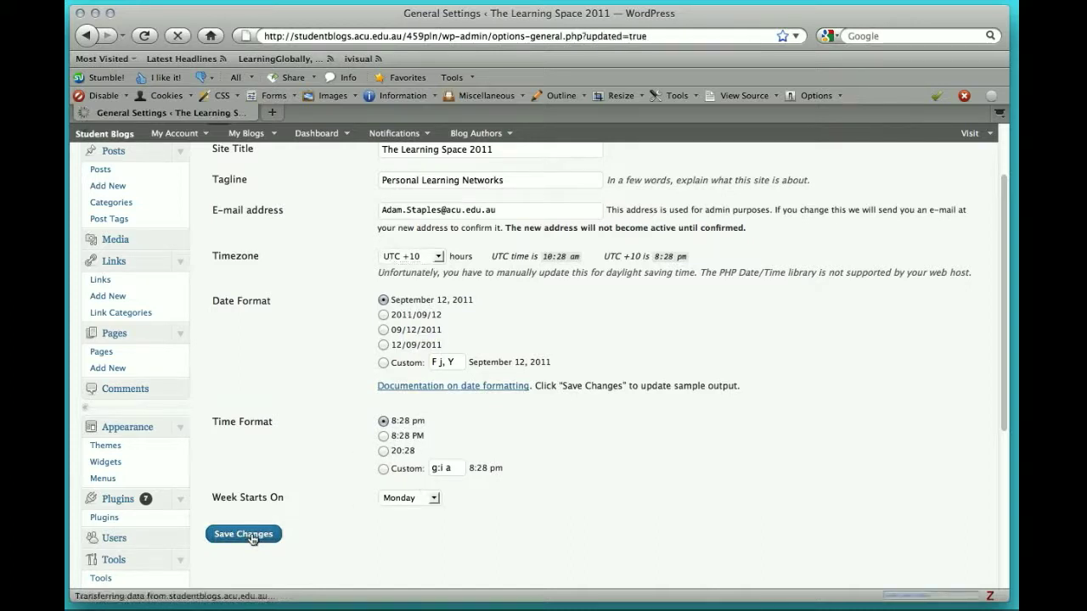
pyautogui.click(243, 533)
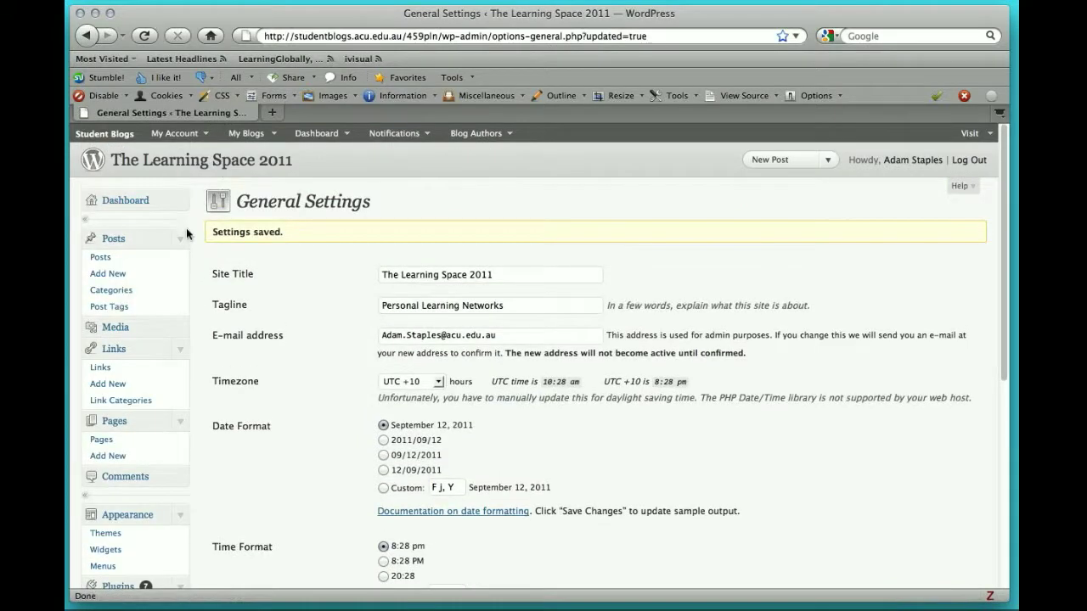
pyautogui.click(200, 160)
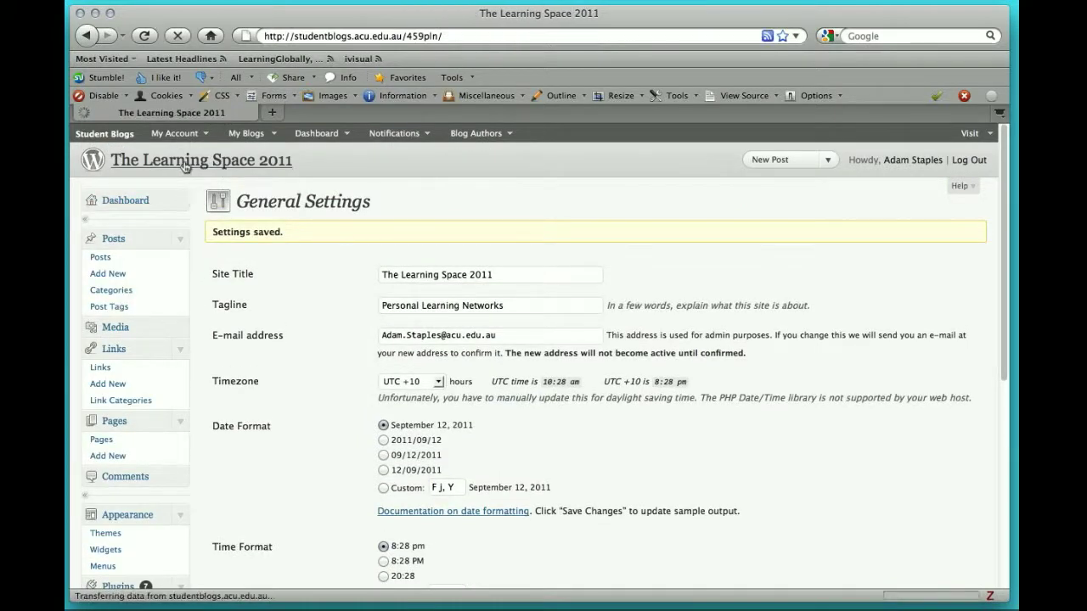